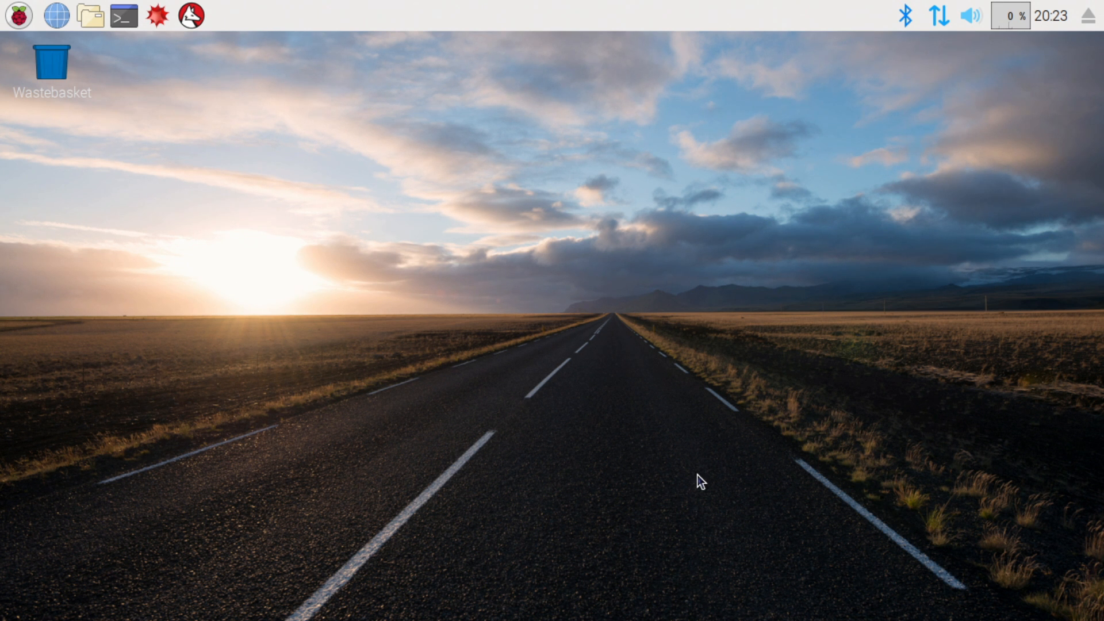
pyautogui.moveTo(127, 113)
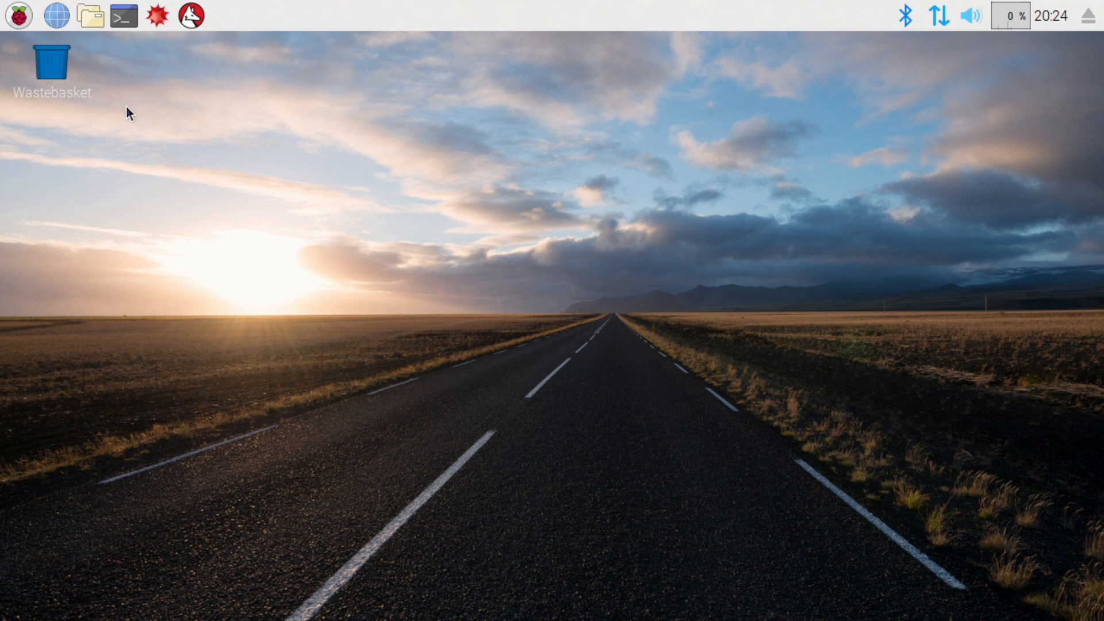
# Enable VNC on the Interfaces tab of Raspberry Pi Configuration and confirm with OK
pyautogui.click(15, 16)
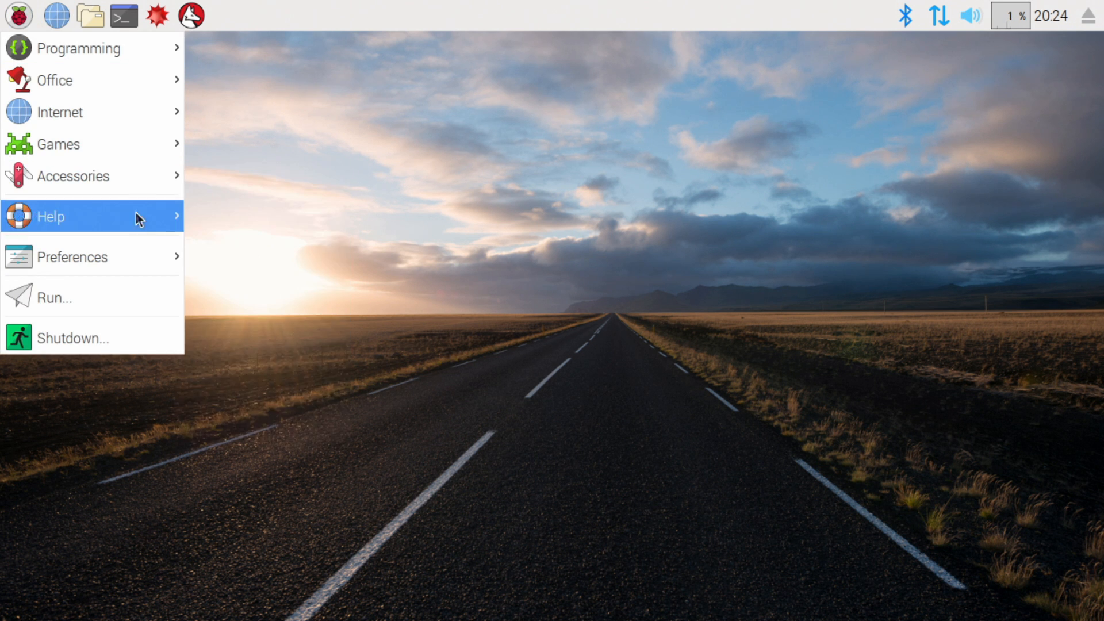
pyautogui.click(72, 257)
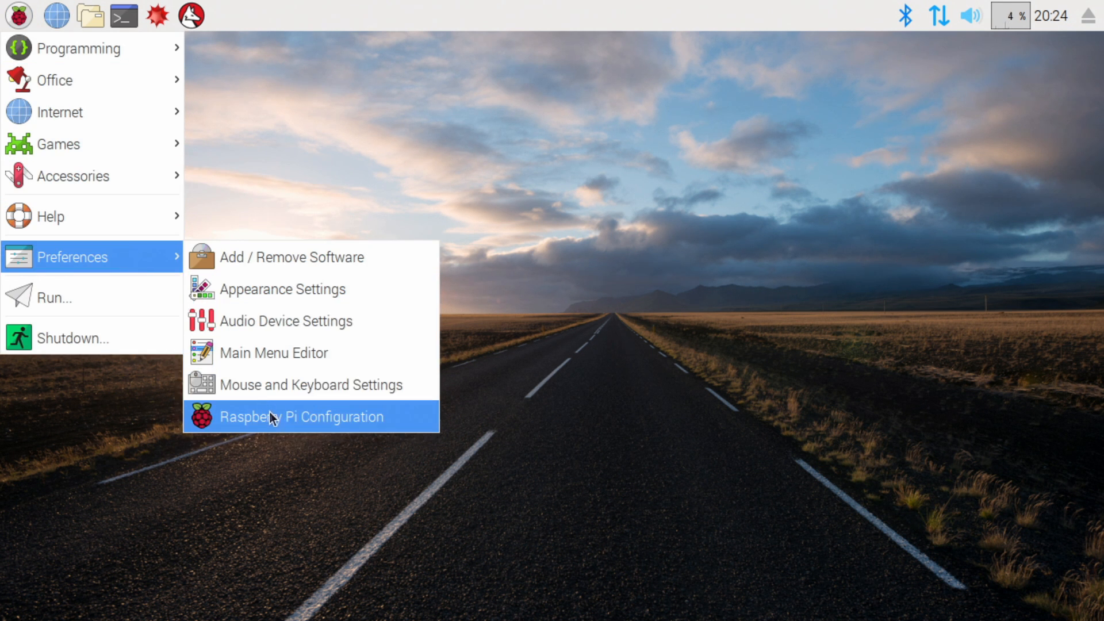
pyautogui.click(301, 417)
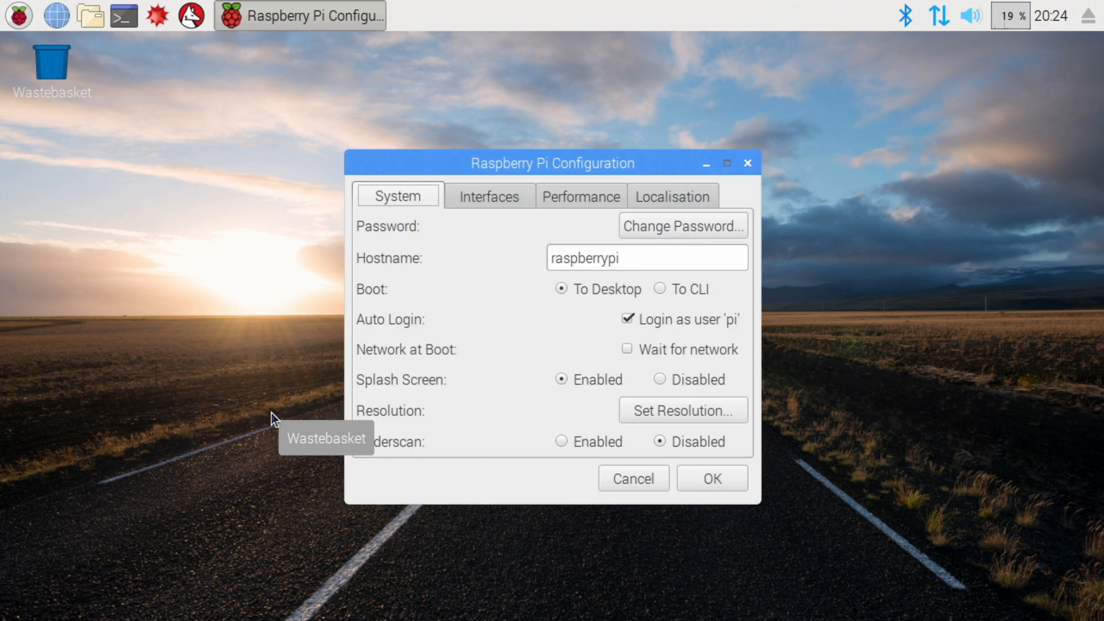
pyautogui.click(489, 196)
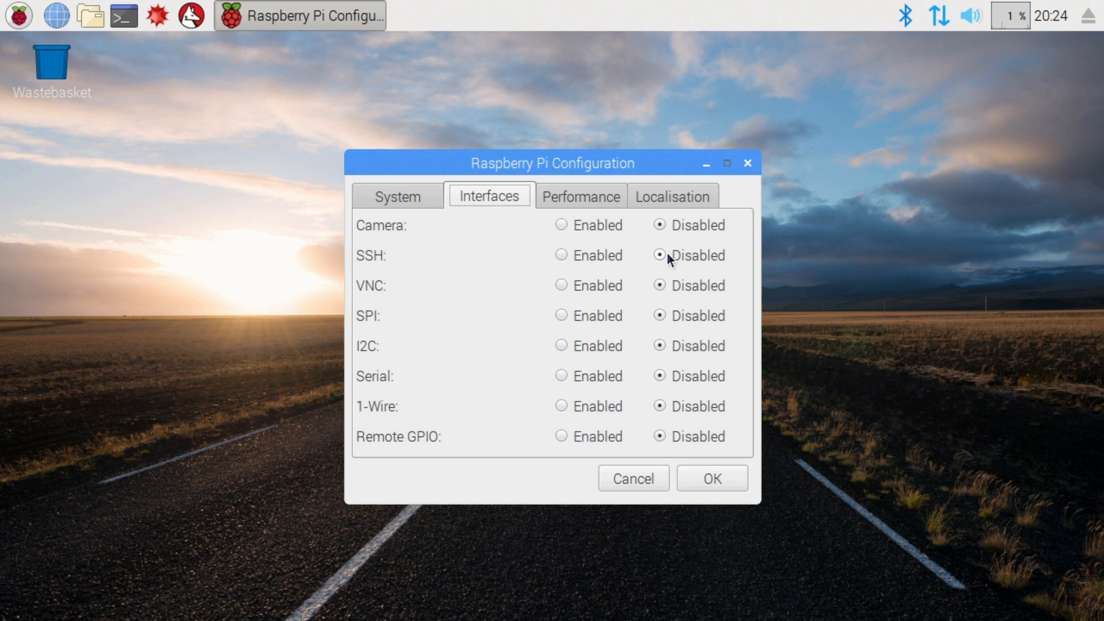
pyautogui.click(561, 285)
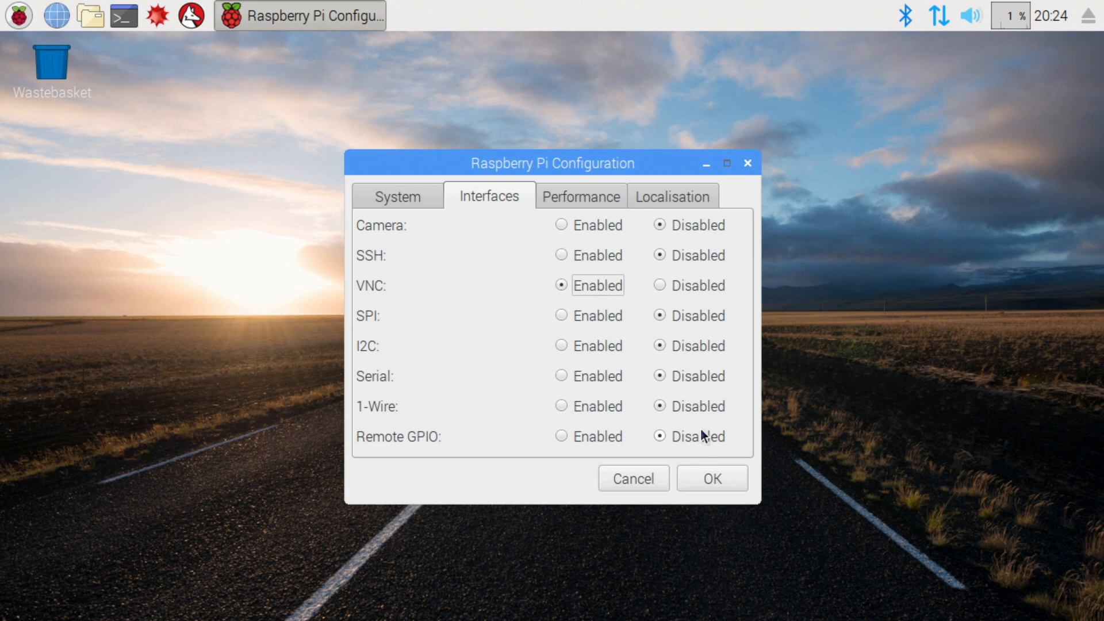
pyautogui.click(712, 478)
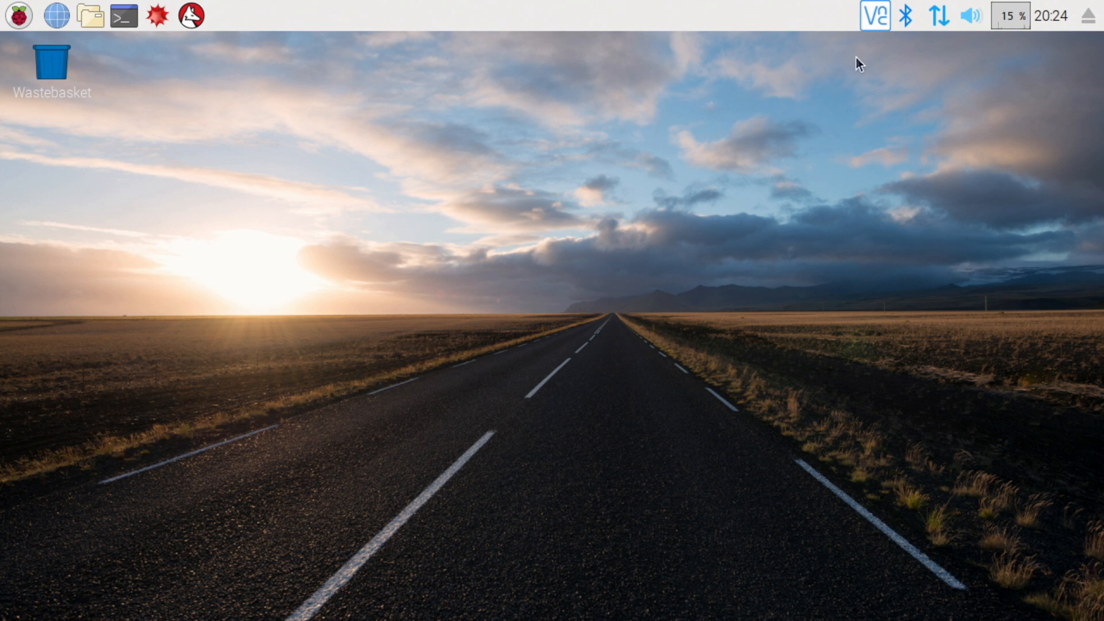
pyautogui.moveTo(875, 17)
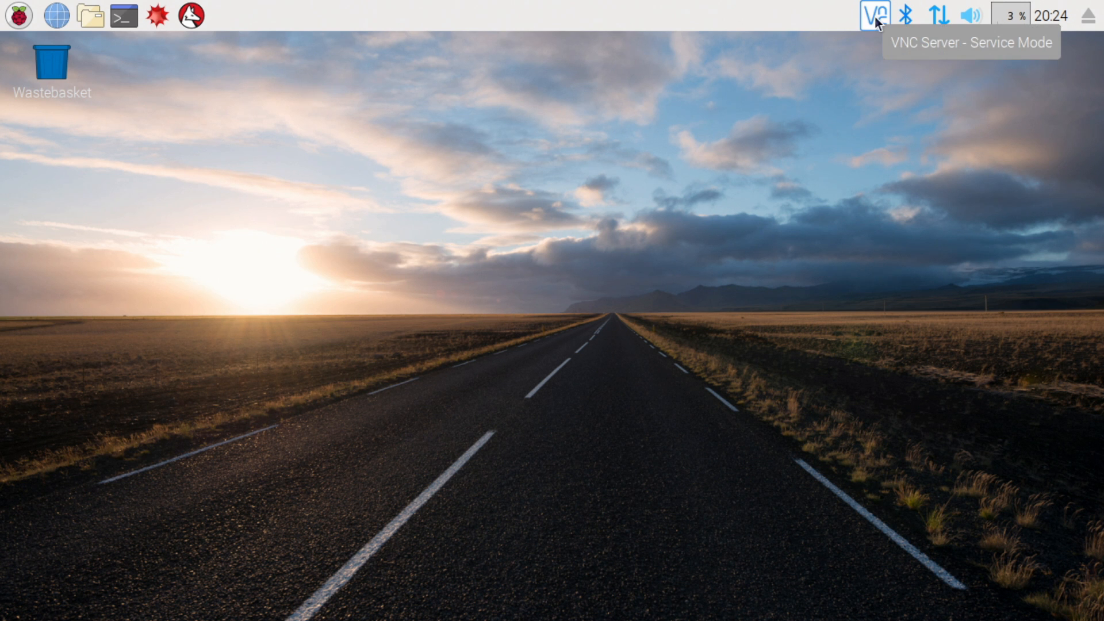
# Set VNC Server authentication to VNC password and go to Users & Permissions
pyautogui.click(875, 16)
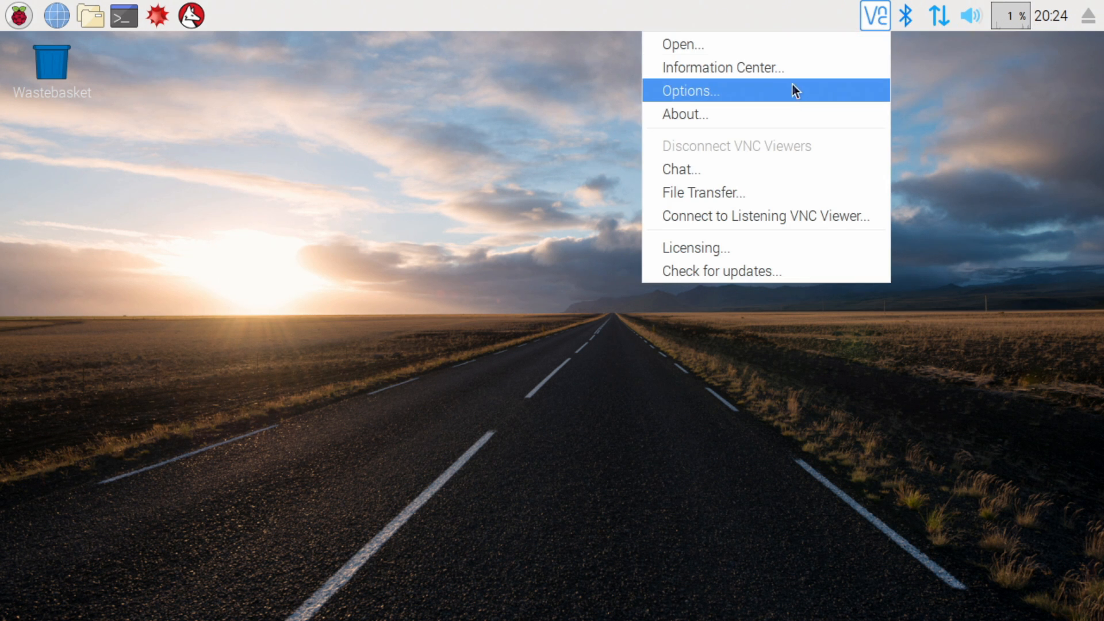
pyautogui.click(690, 90)
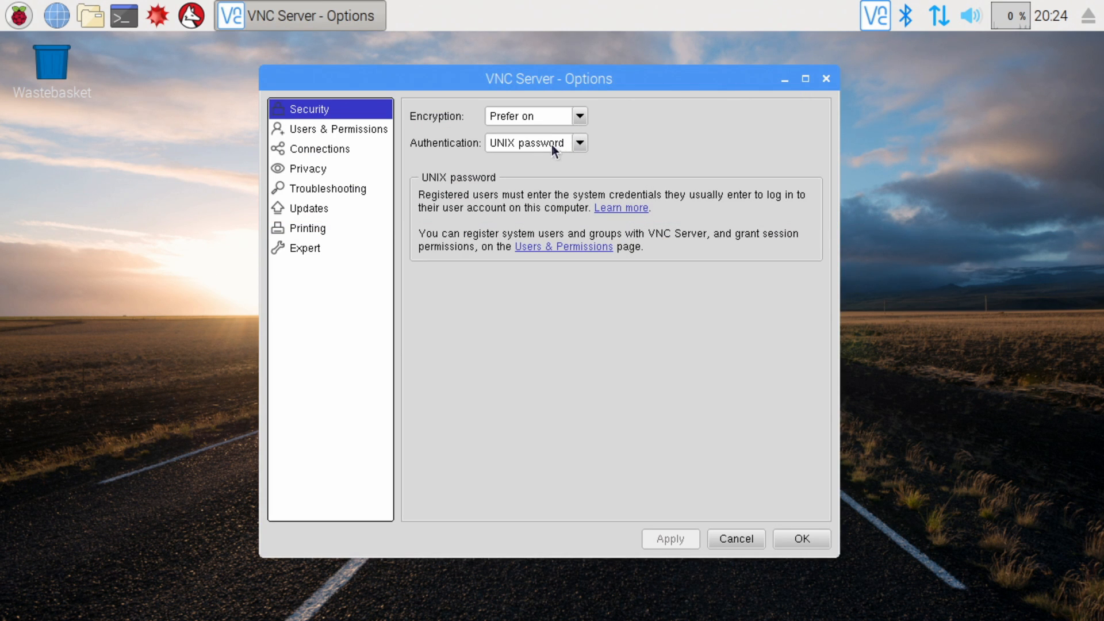
pyautogui.moveTo(553, 152)
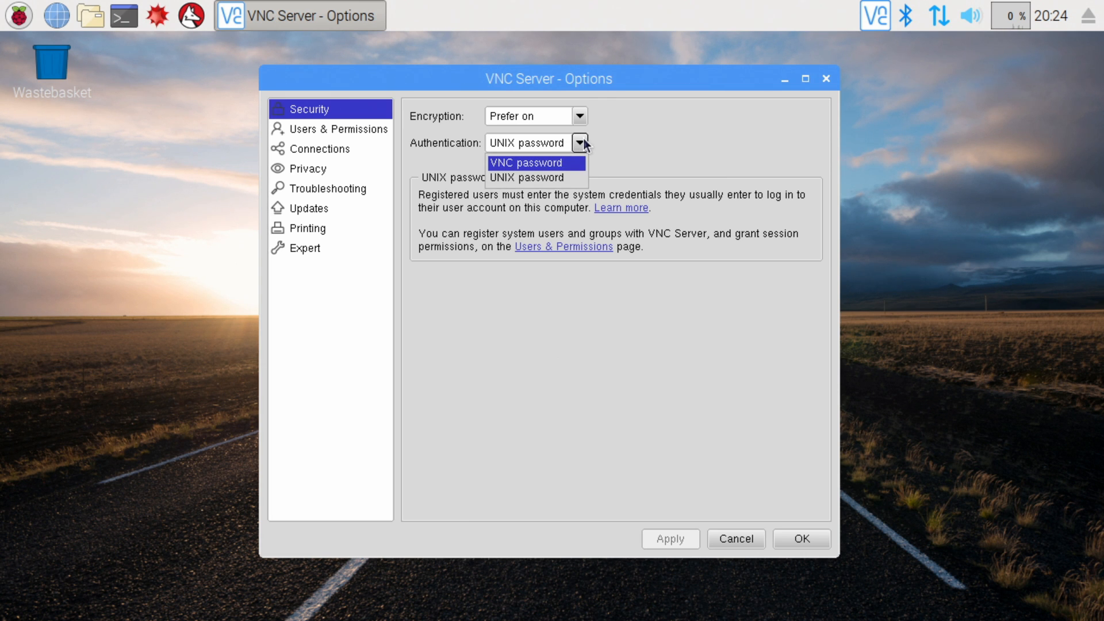
pyautogui.click(526, 162)
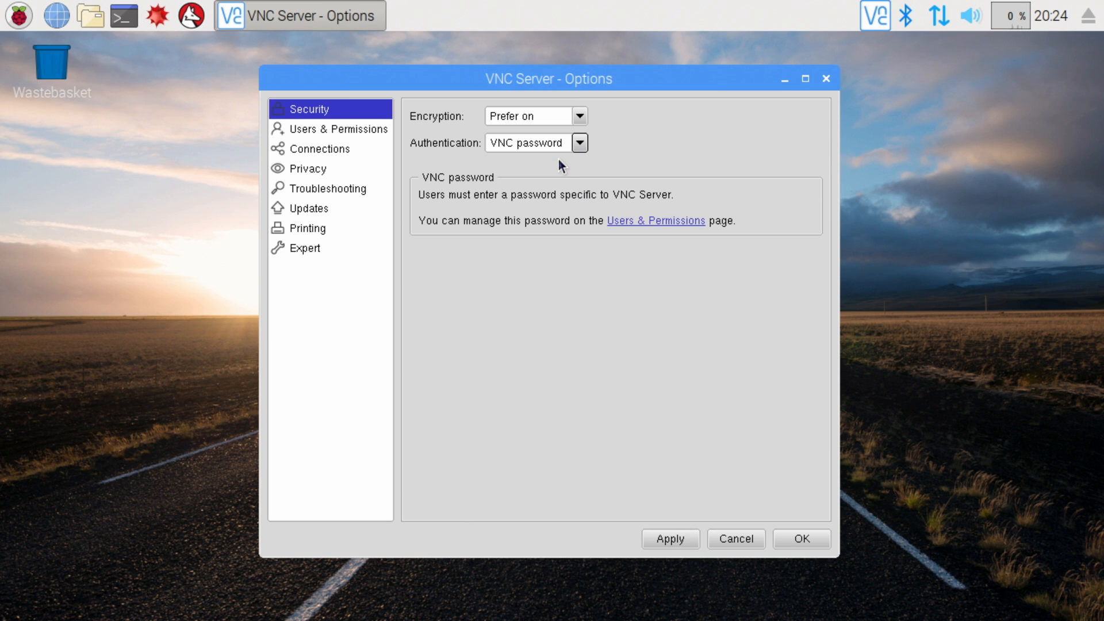
pyautogui.moveTo(663, 529)
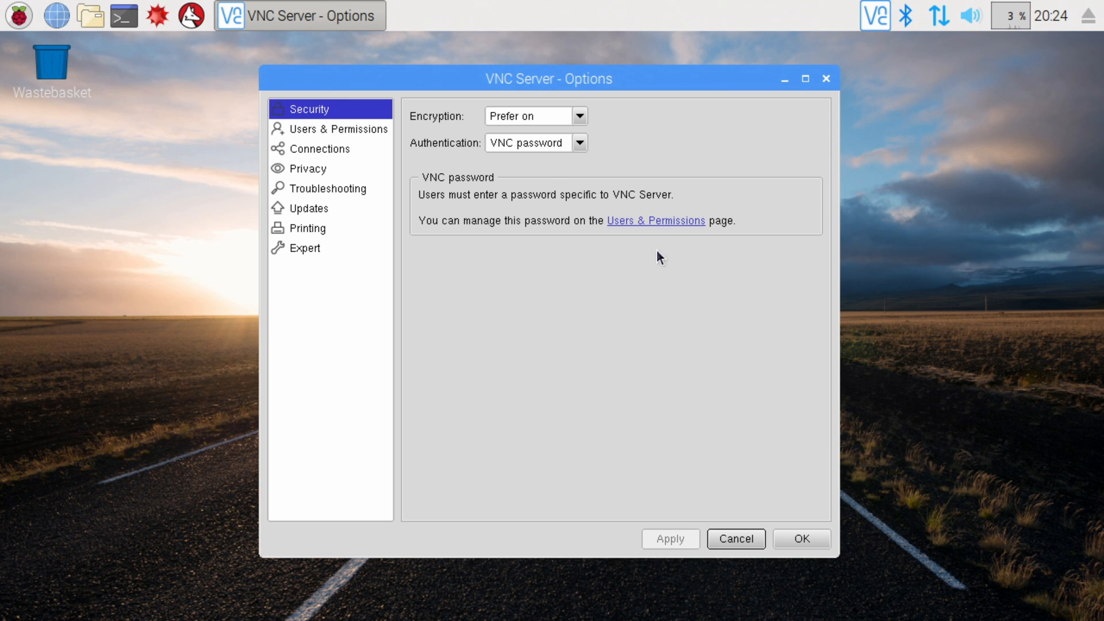
pyautogui.click(330, 129)
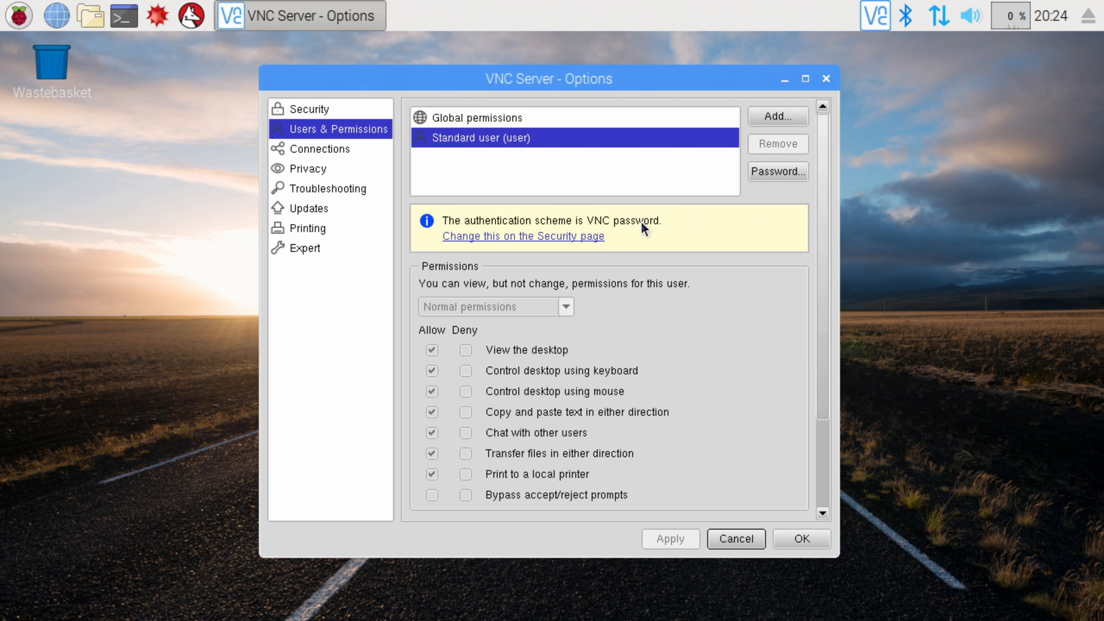
pyautogui.moveTo(543, 151)
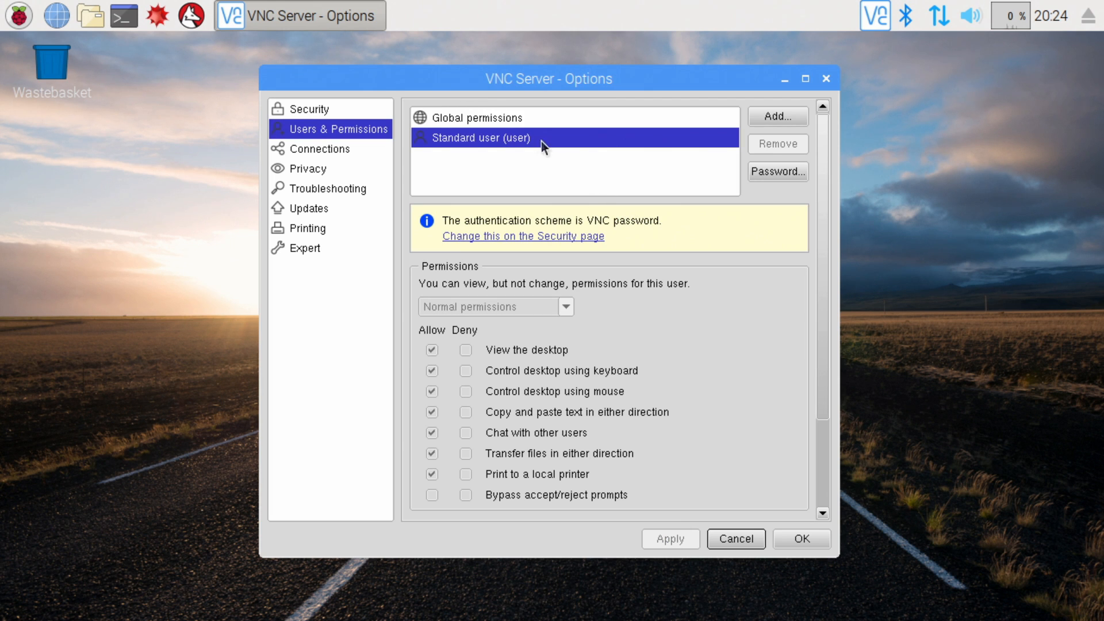
pyautogui.moveTo(630, 169)
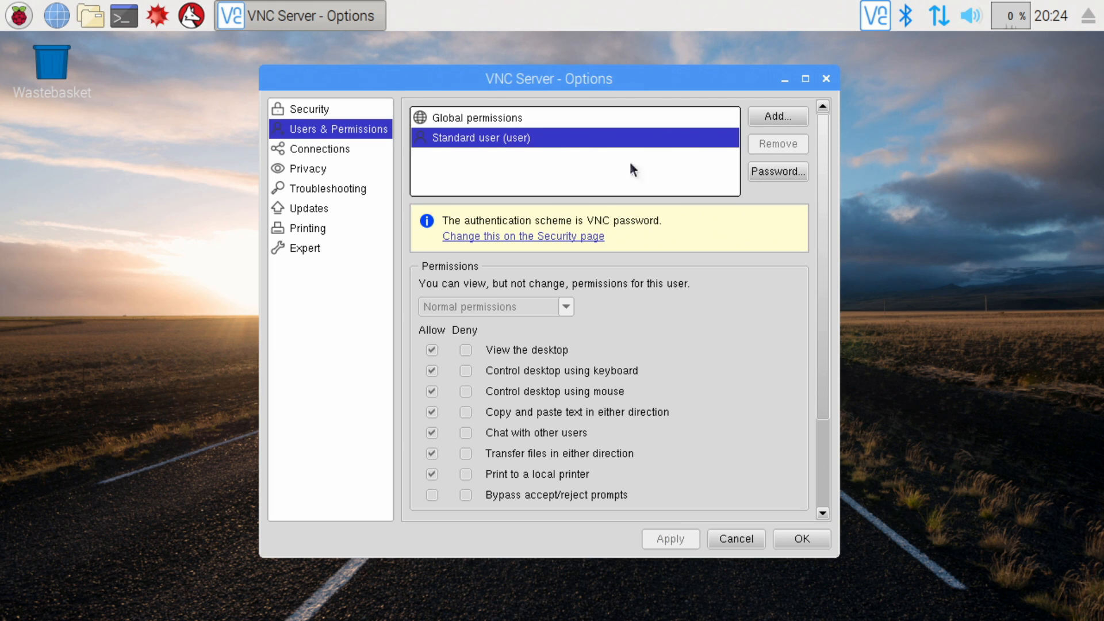
# Enter and confirm a VNC password for the standard user, then close VNC Server options
pyautogui.click(778, 172)
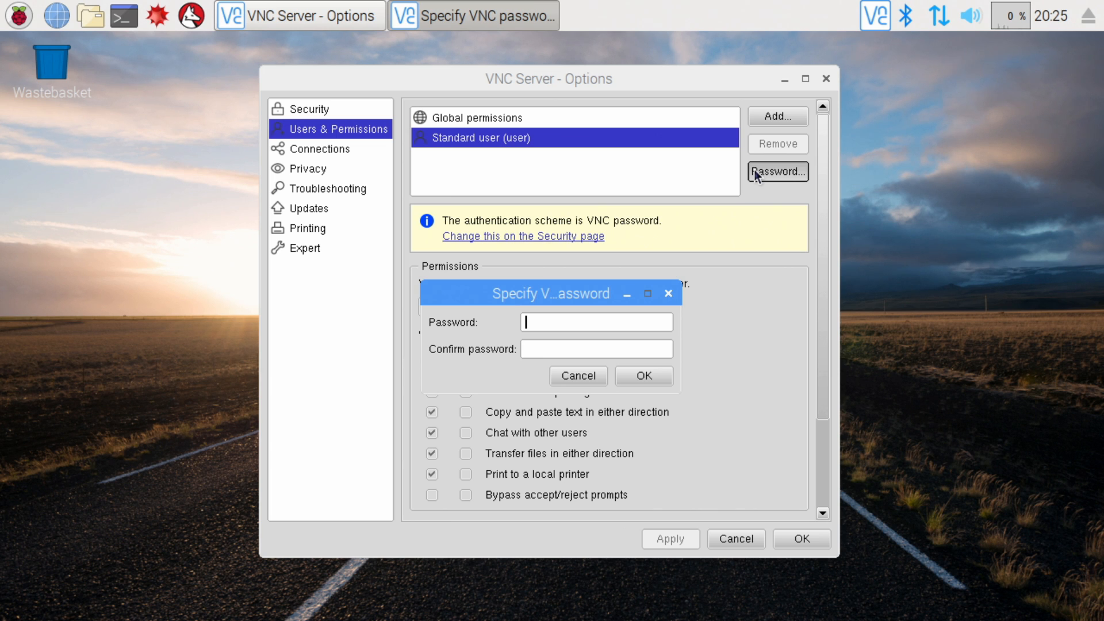
pyautogui.write('*****')
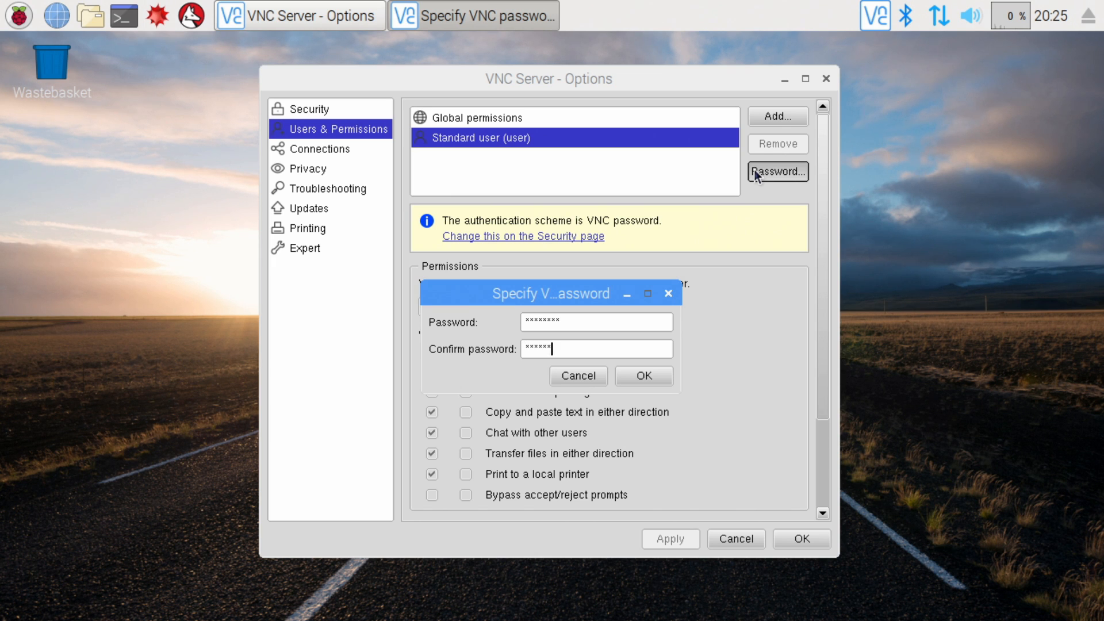
pyautogui.write('**')
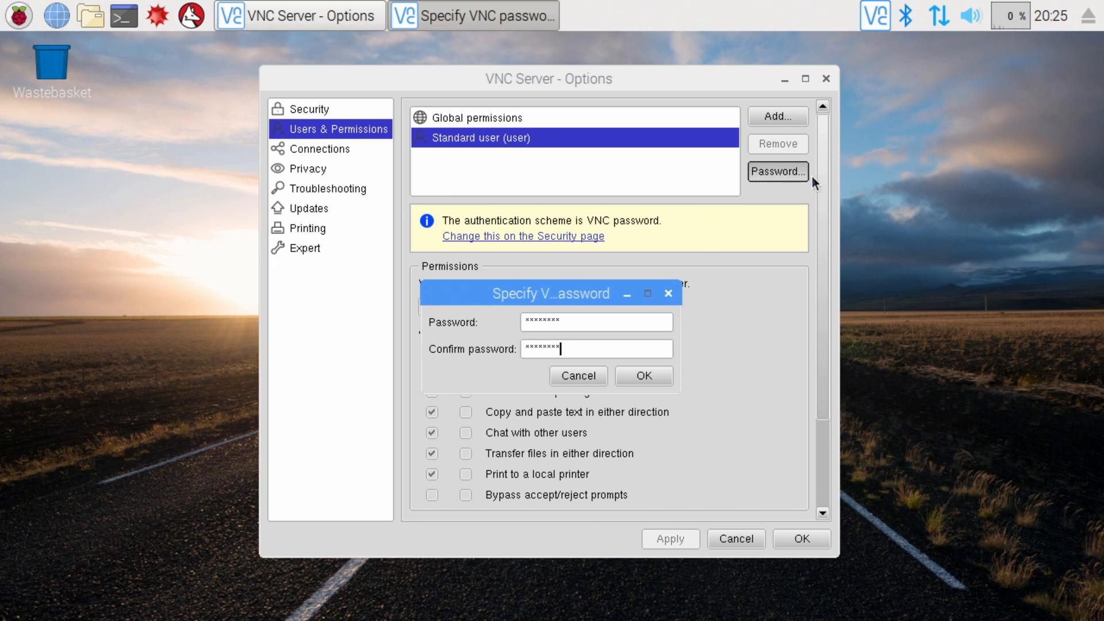
pyautogui.click(644, 376)
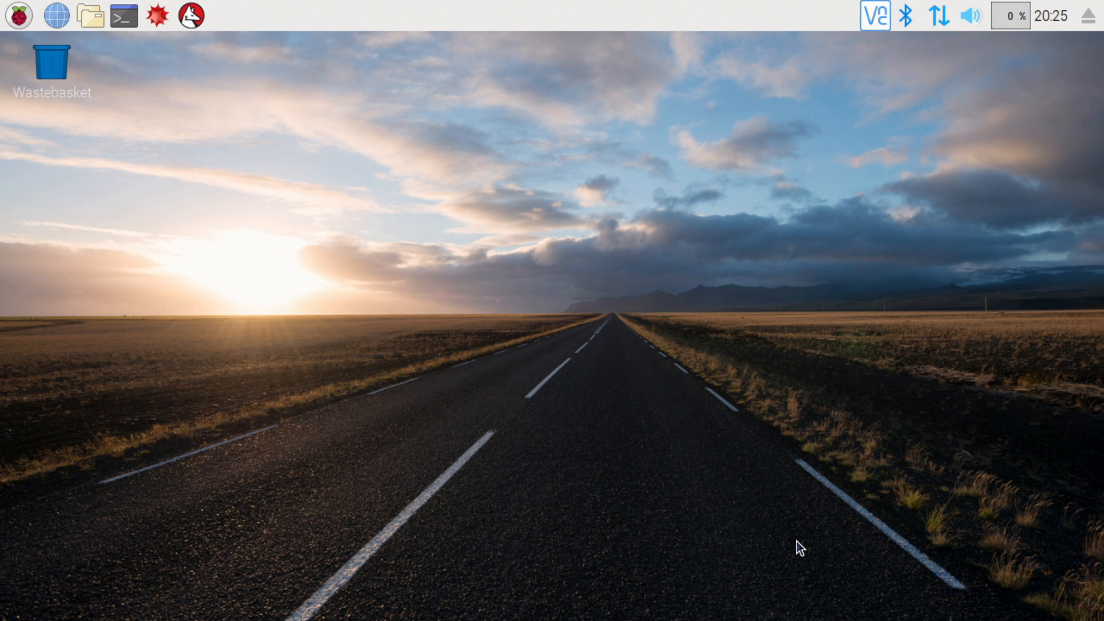
pyautogui.moveTo(755, 516)
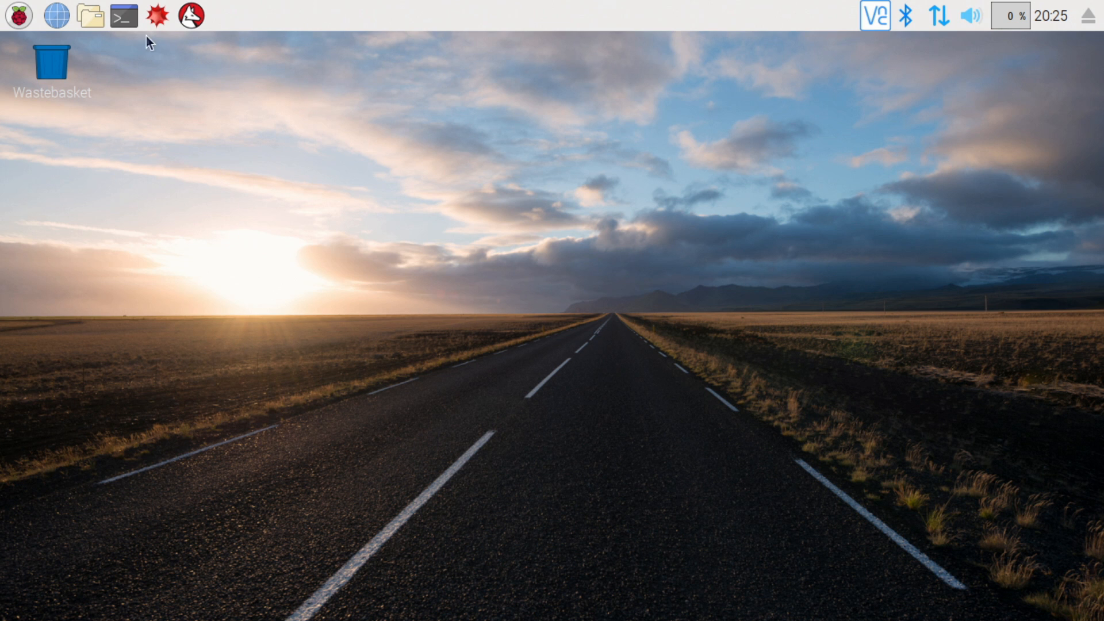
# Open LXTerminal and run ifconfig to find the Pi's IP address
pyautogui.click(123, 16)
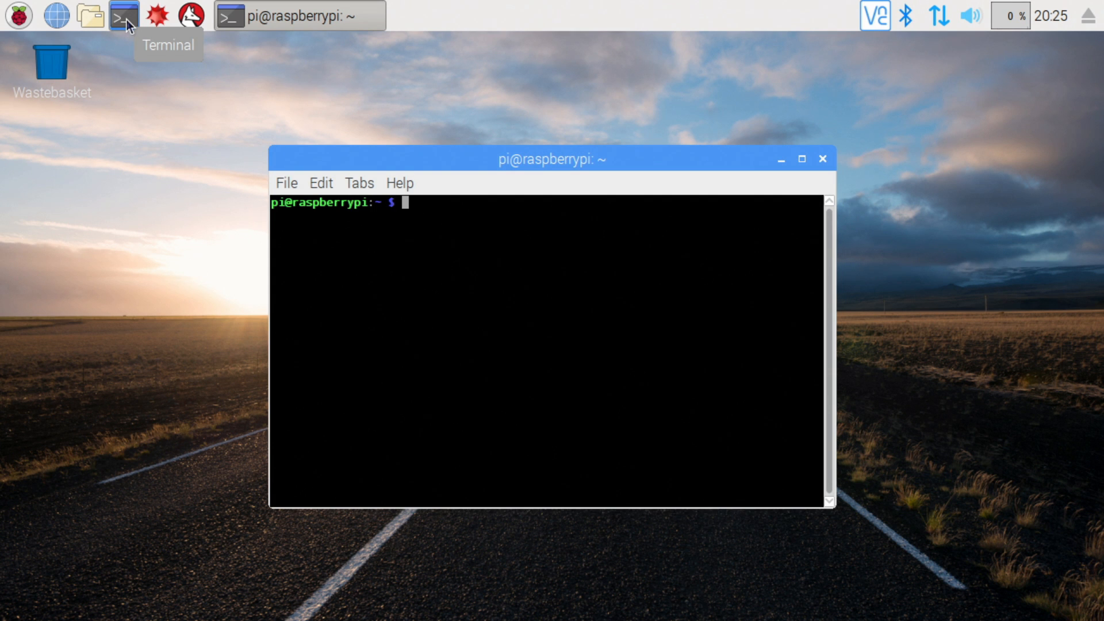
pyautogui.write('ifcon')
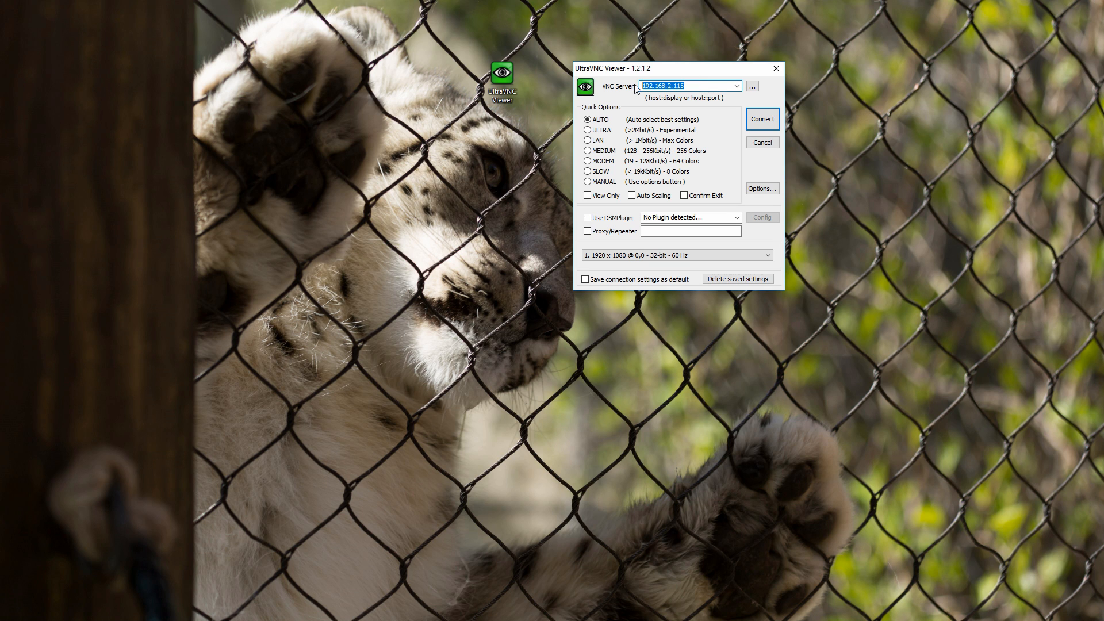
# Connect UltraVNC Viewer to the VNC server at 192.168.2.115
pyautogui.write('192')
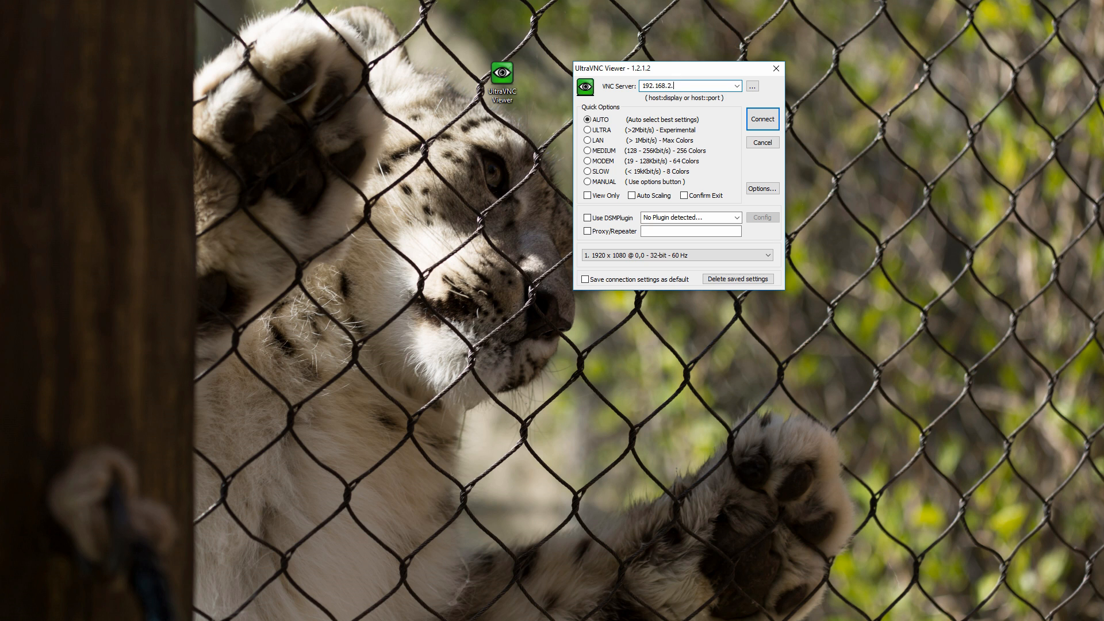
pyautogui.write('115')
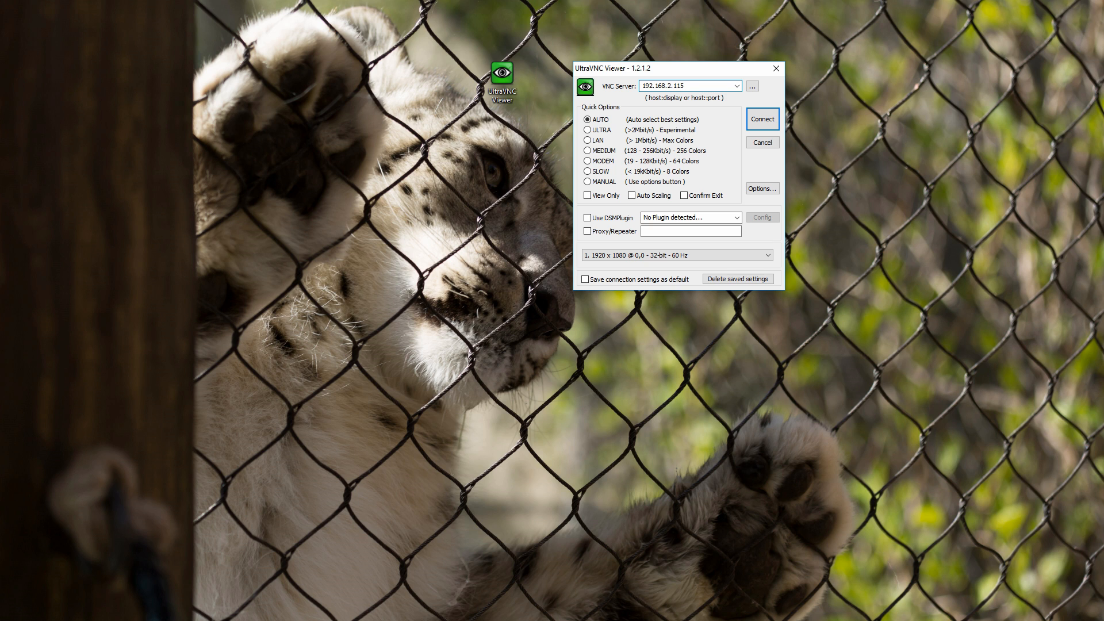
pyautogui.moveTo(535, 6)
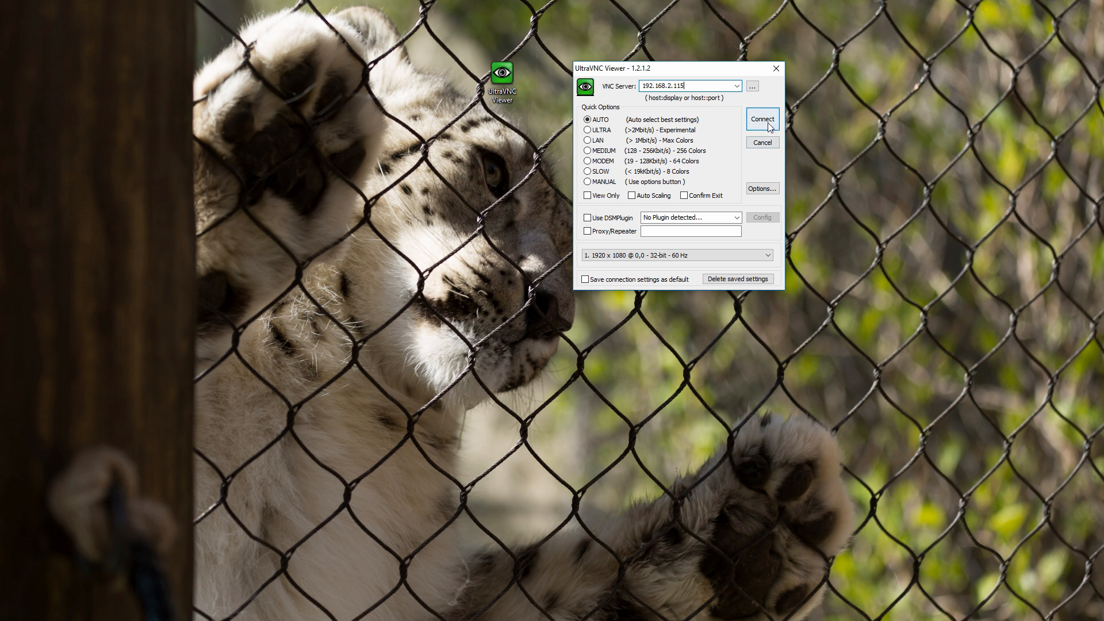
pyautogui.click(762, 119)
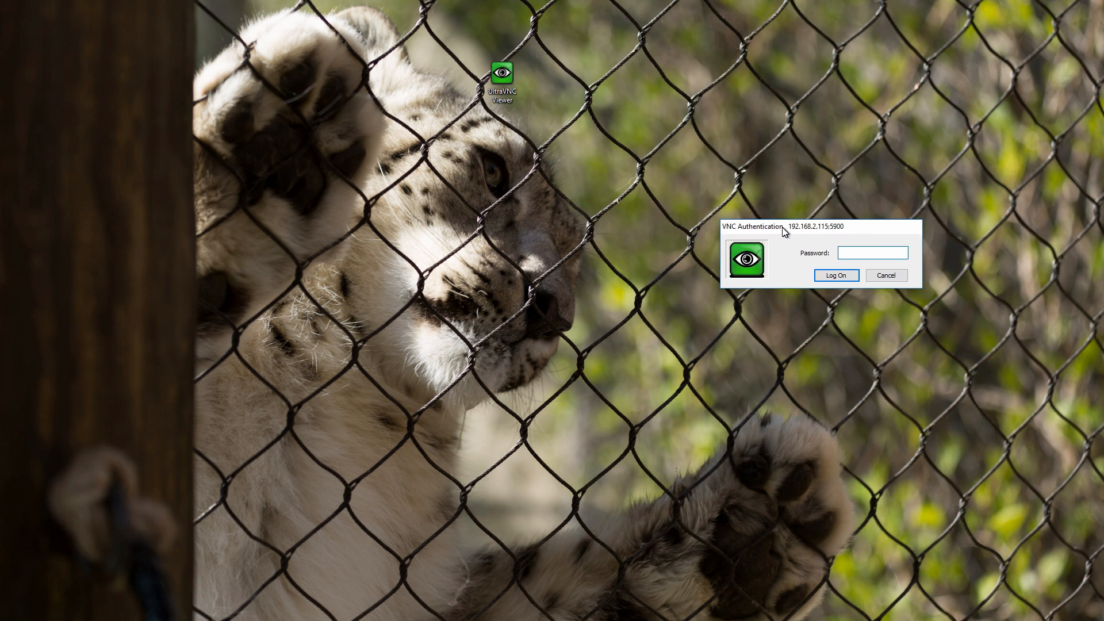
# Log on with the VNC password to view the Pi's desktop
pyautogui.click(873, 252)
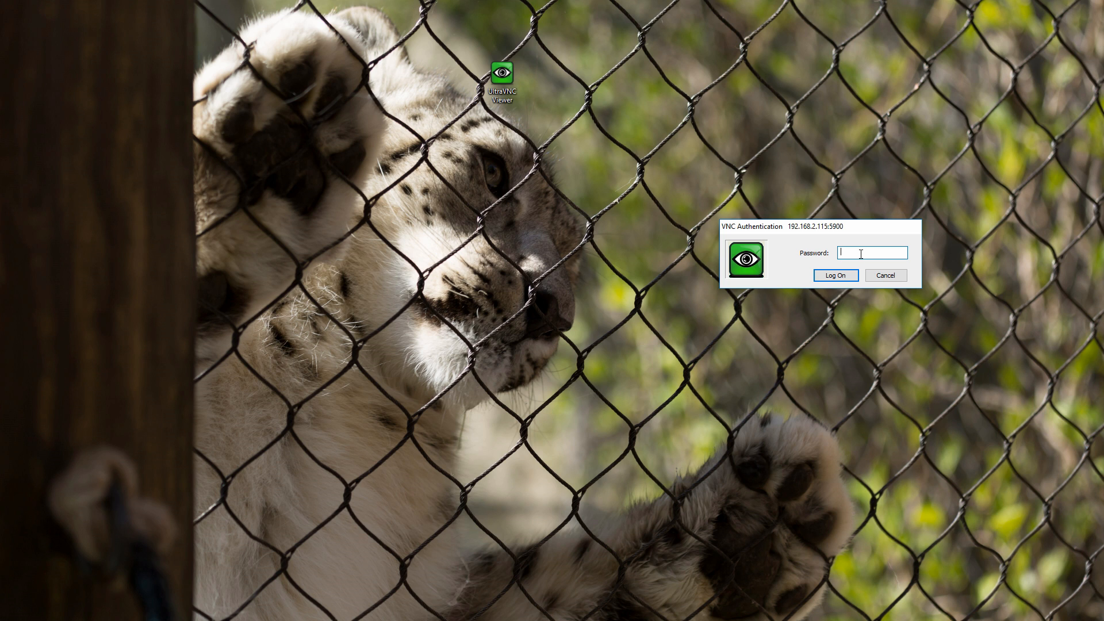
pyautogui.write('•')
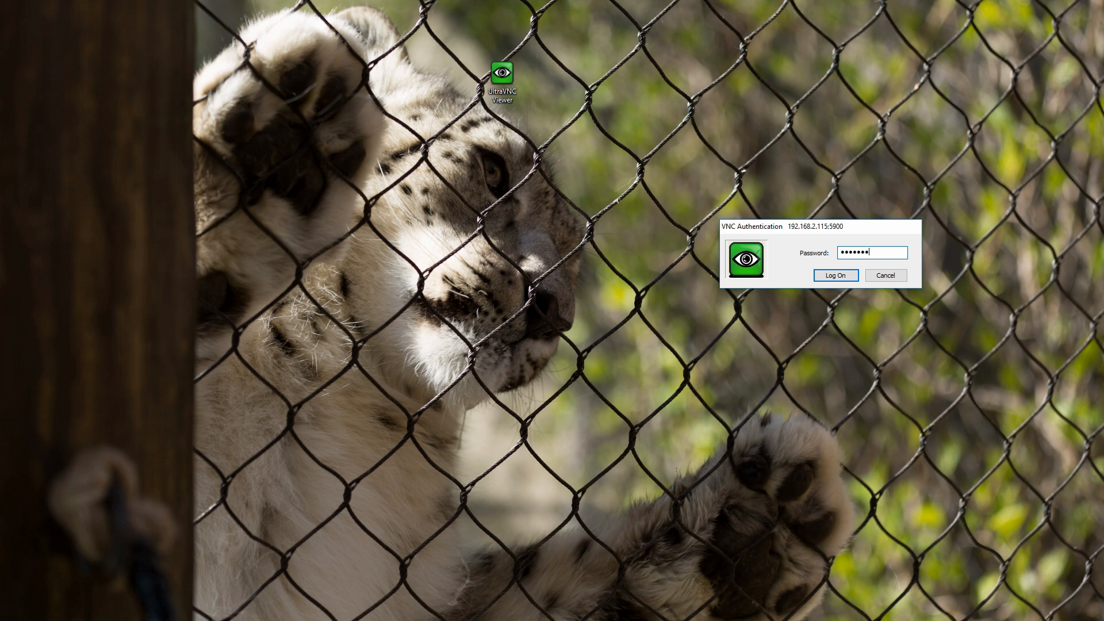
pyautogui.click(835, 275)
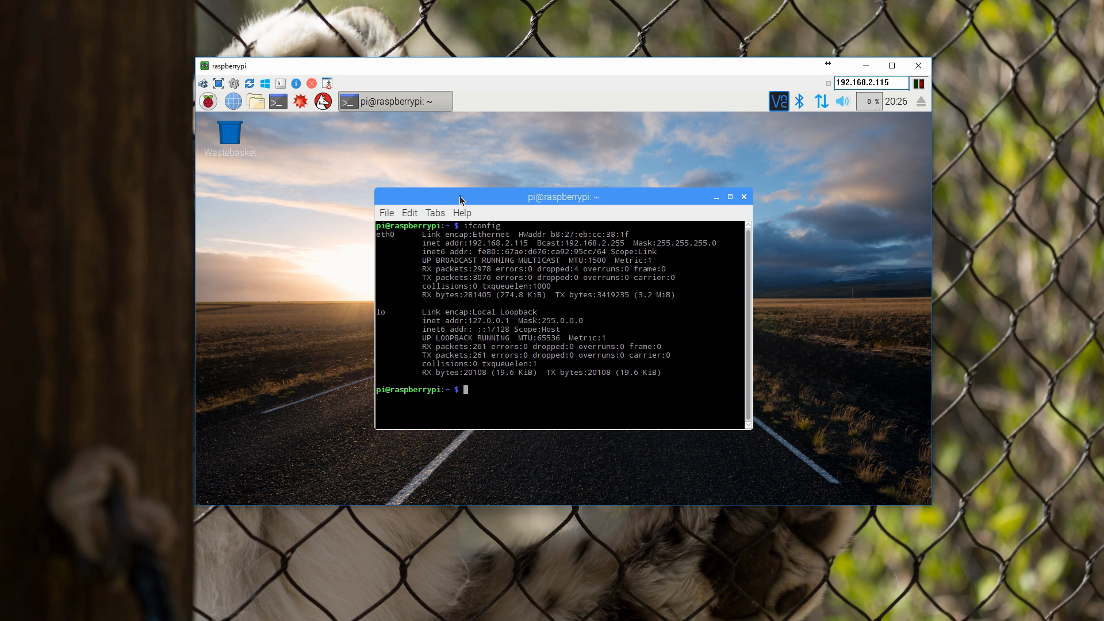
pyautogui.moveTo(843, 101)
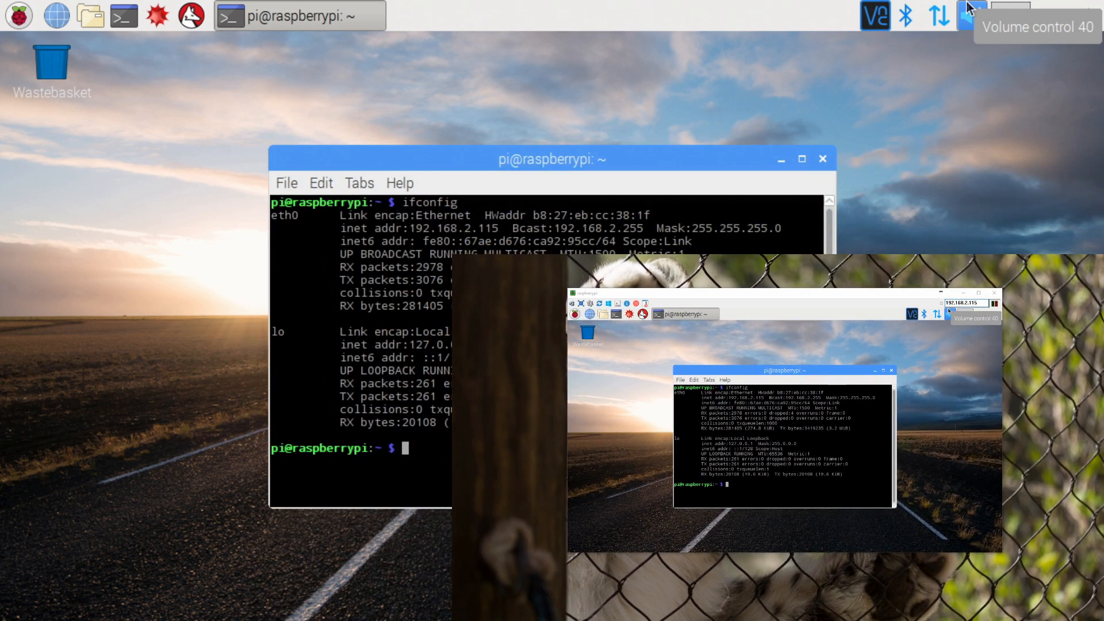
pyautogui.moveTo(910, 217)
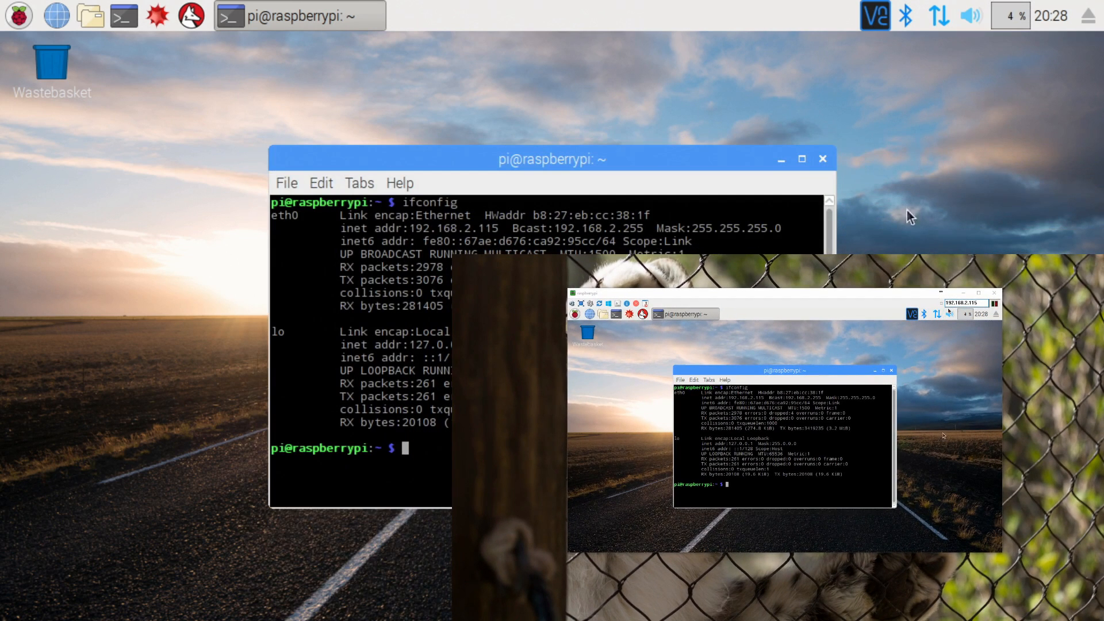
pyautogui.moveTo(173, 162)
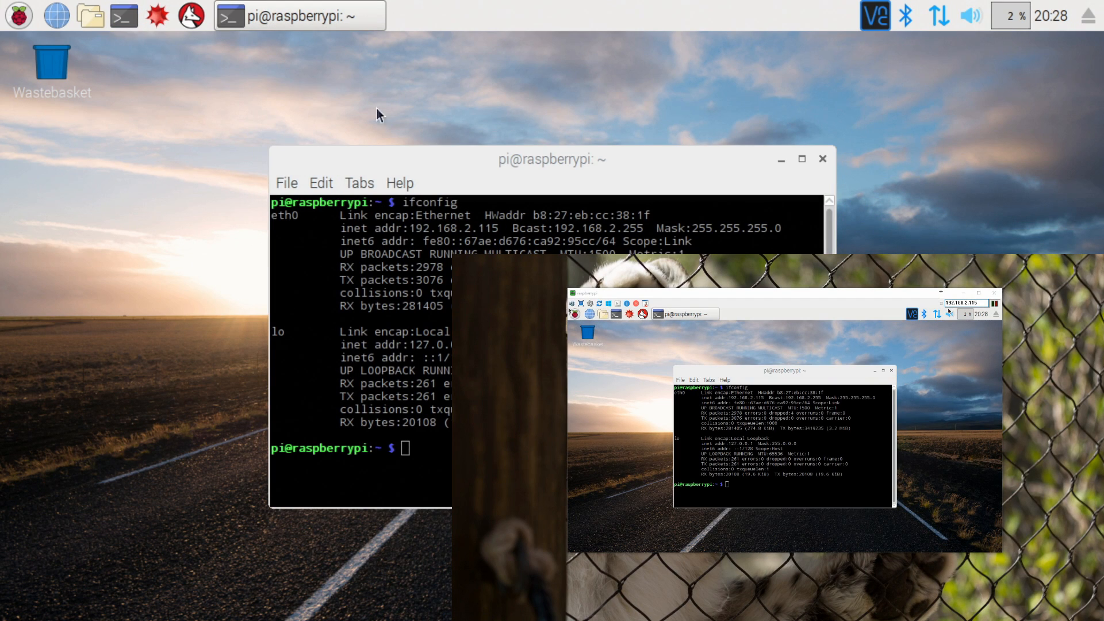
pyautogui.moveTo(195, 133)
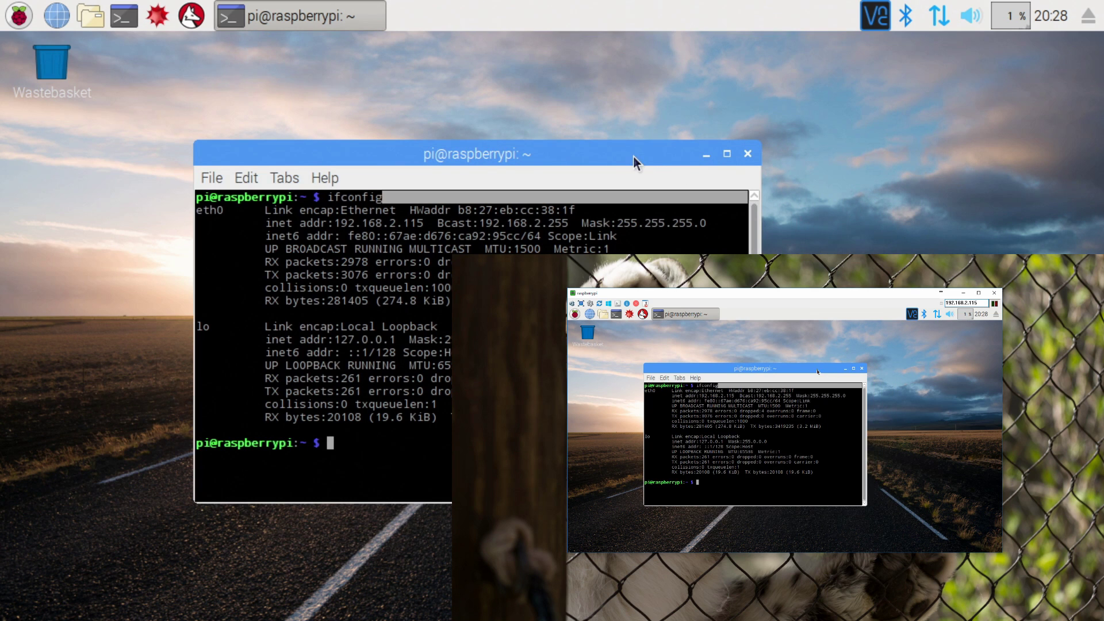
pyautogui.moveTo(626, 162)
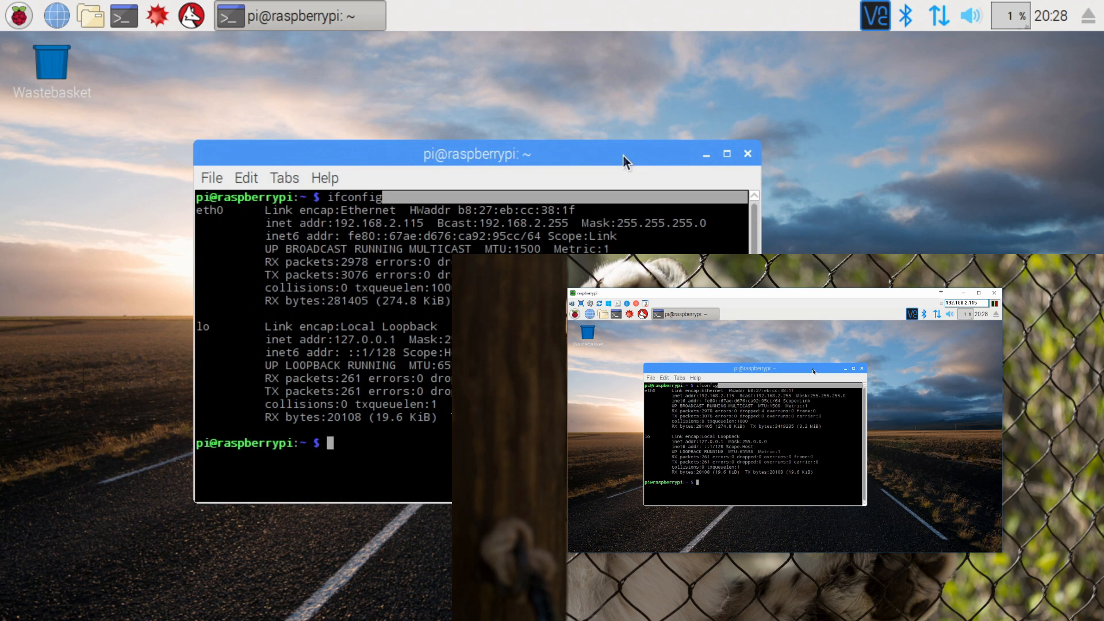